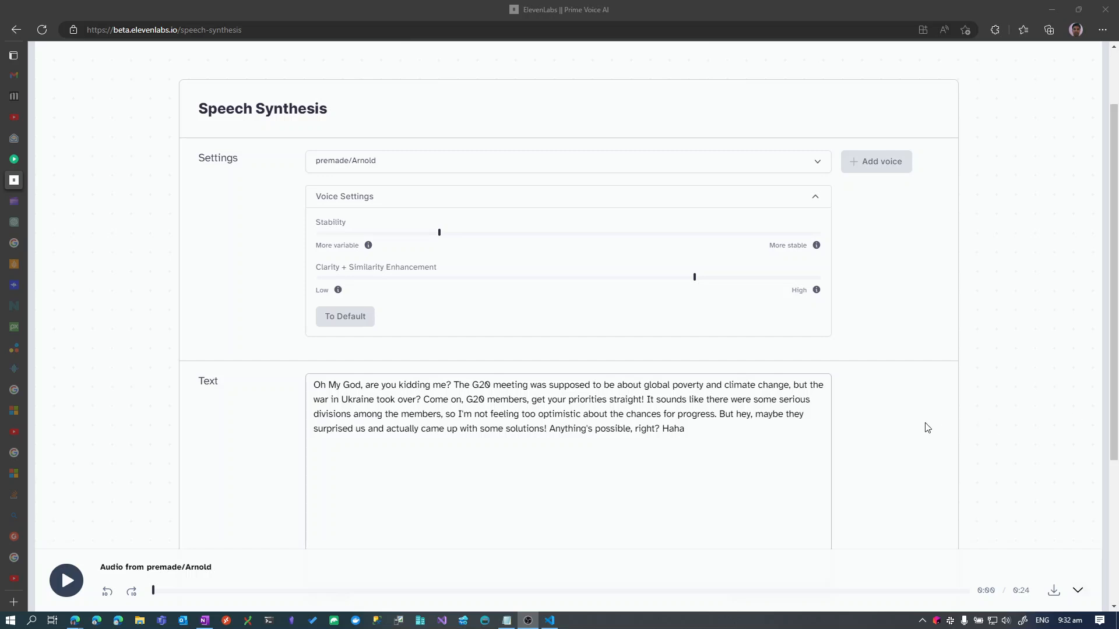
pyautogui.moveTo(1001, 420)
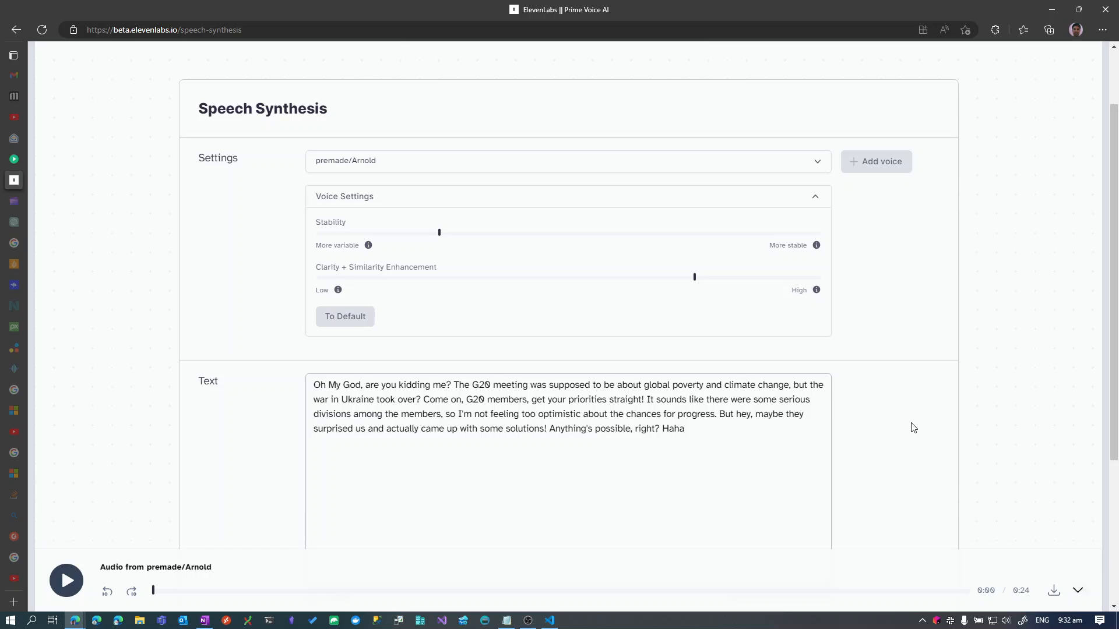
pyautogui.moveTo(456, 455)
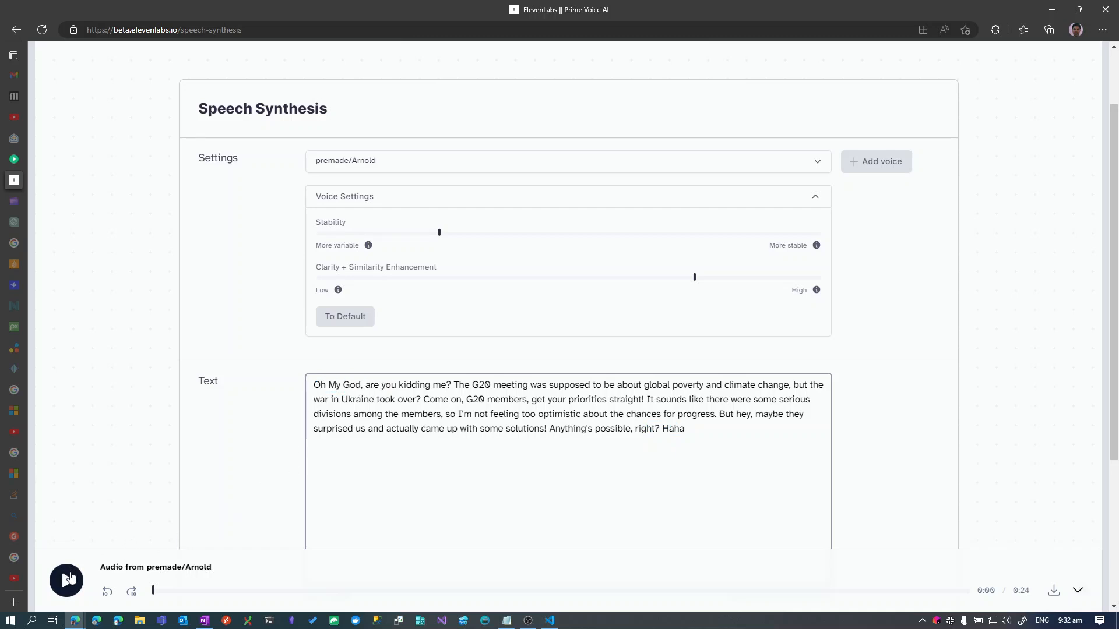
# Play back the Arnold reading of the G20 text, then stop it
pyautogui.click(66, 581)
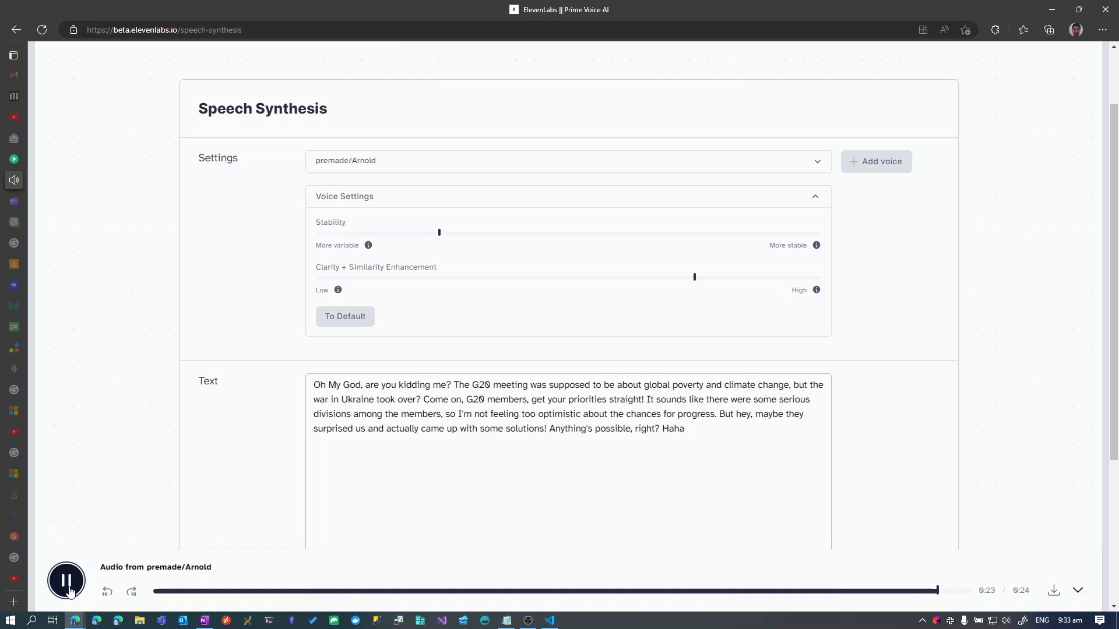
pyautogui.click(66, 580)
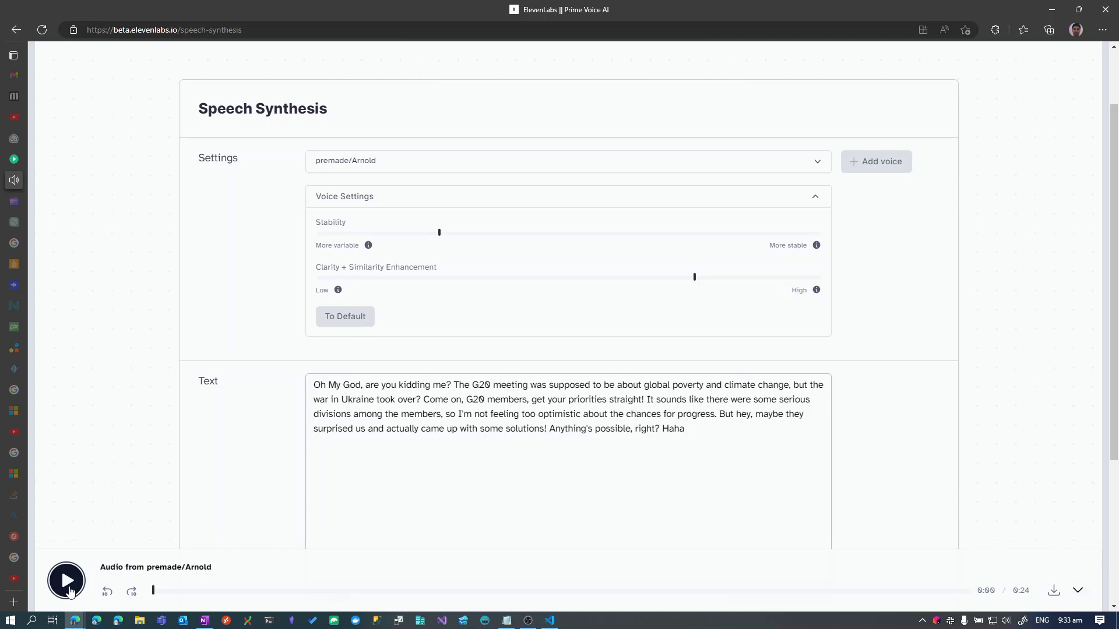
pyautogui.moveTo(77, 376)
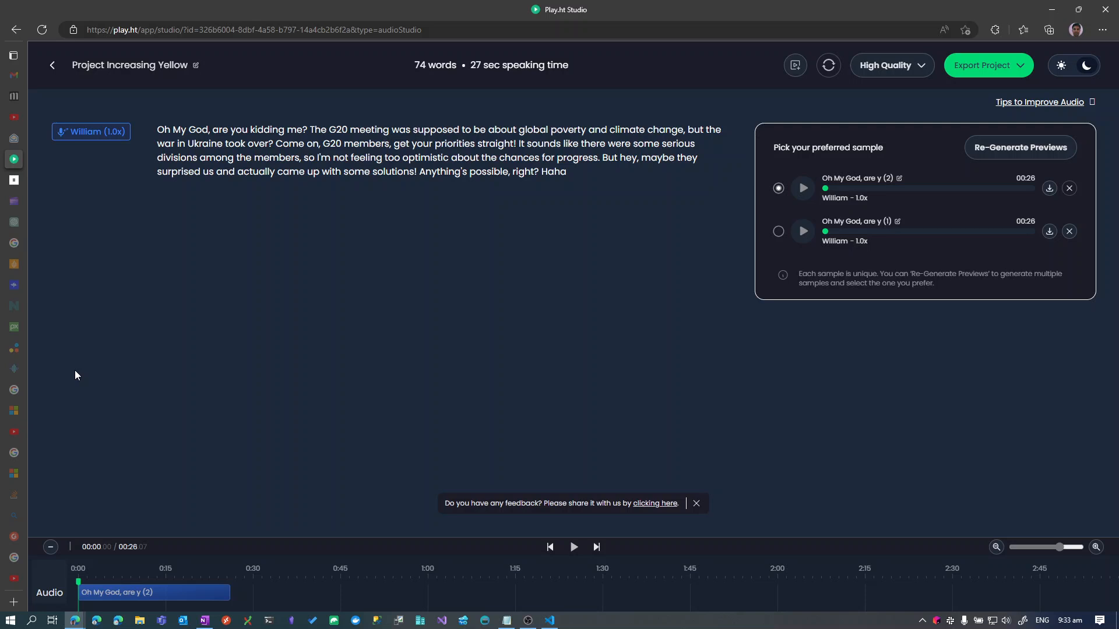
pyautogui.moveTo(809, 182)
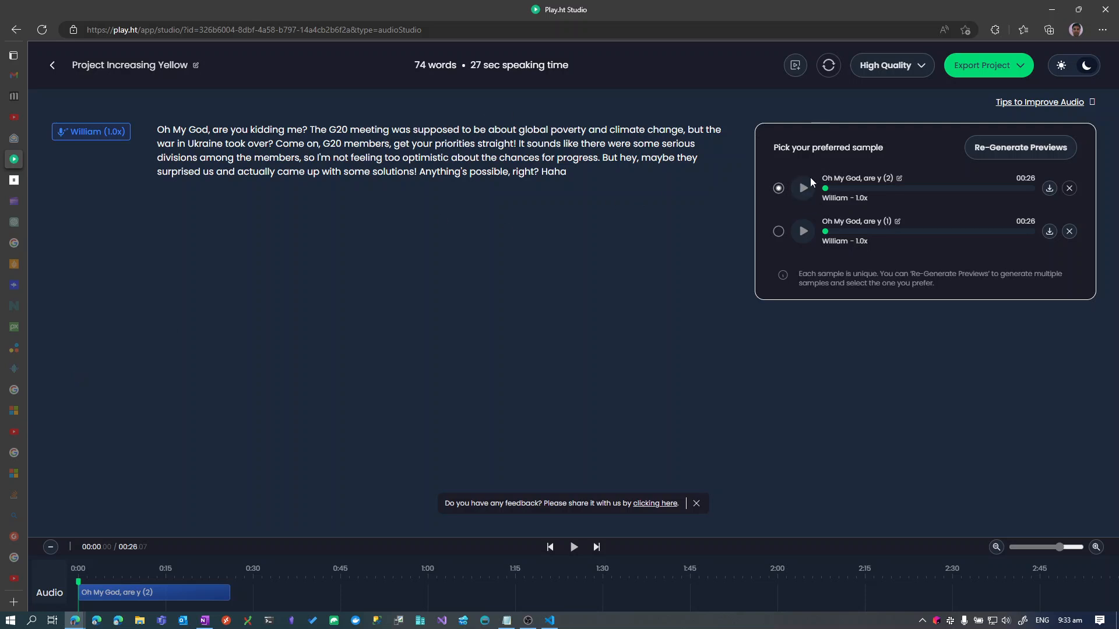
pyautogui.moveTo(538, 172)
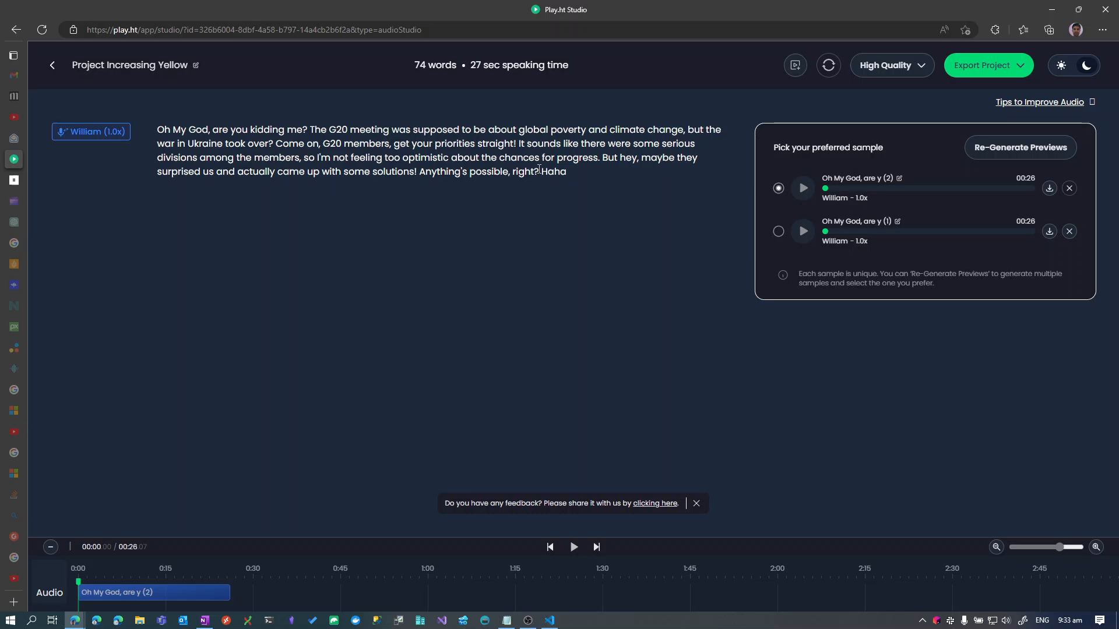
pyautogui.moveTo(892, 187)
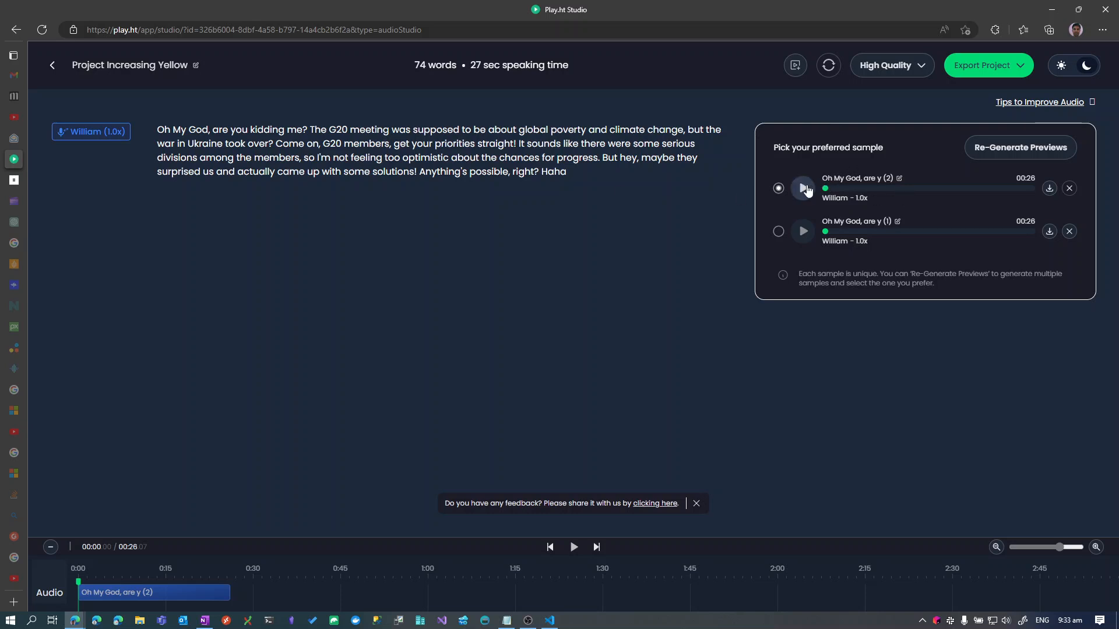
pyautogui.moveTo(684, 230)
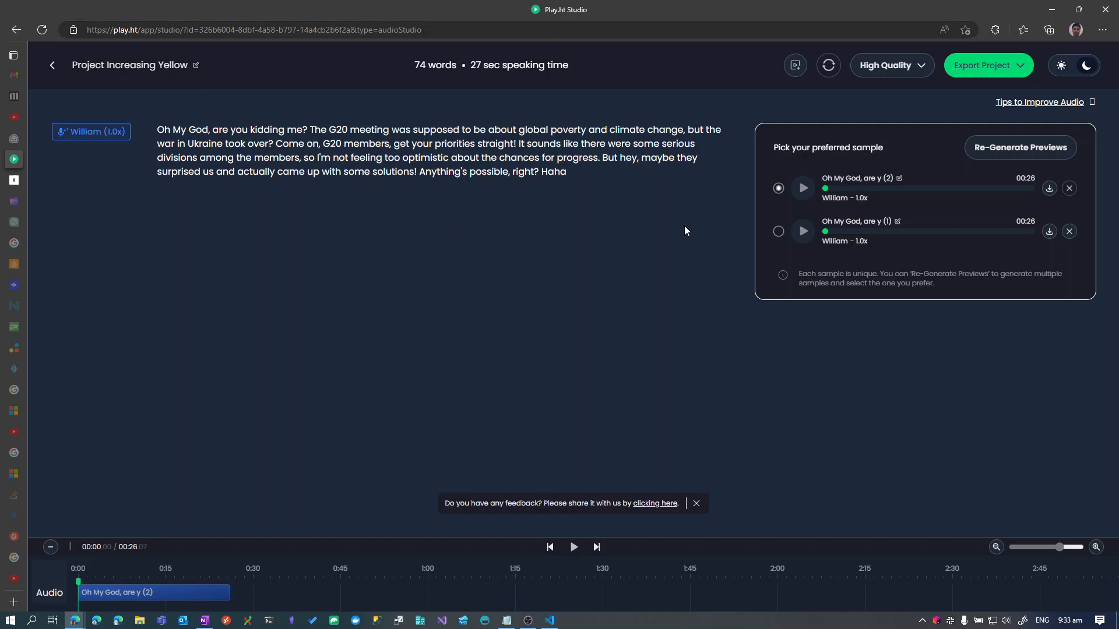
pyautogui.click(802, 188)
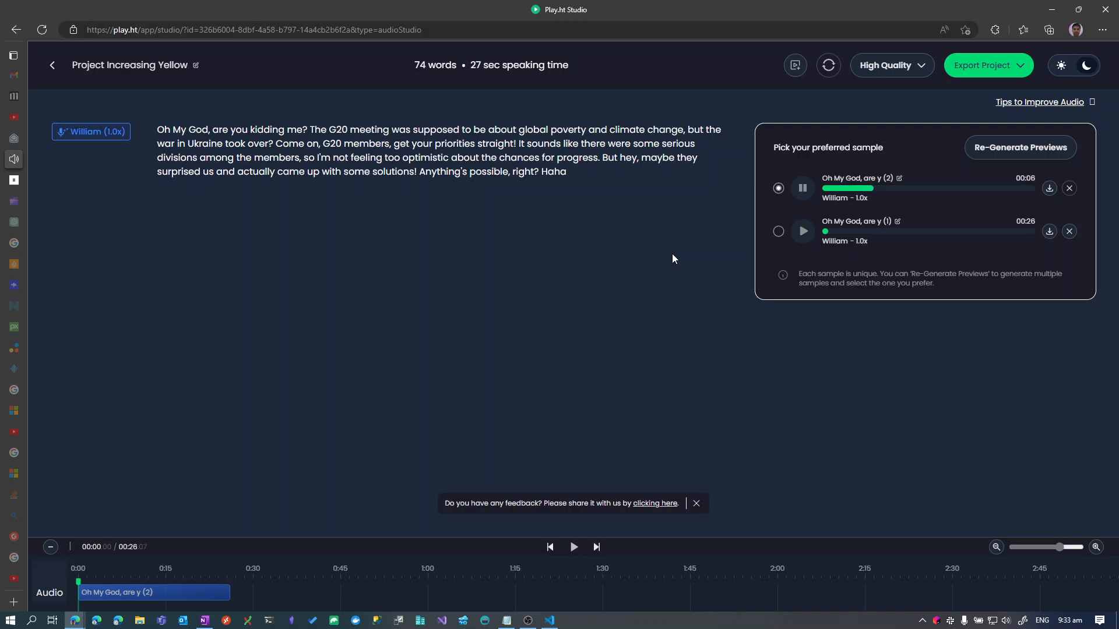
pyautogui.moveTo(659, 260)
pyautogui.write('-')
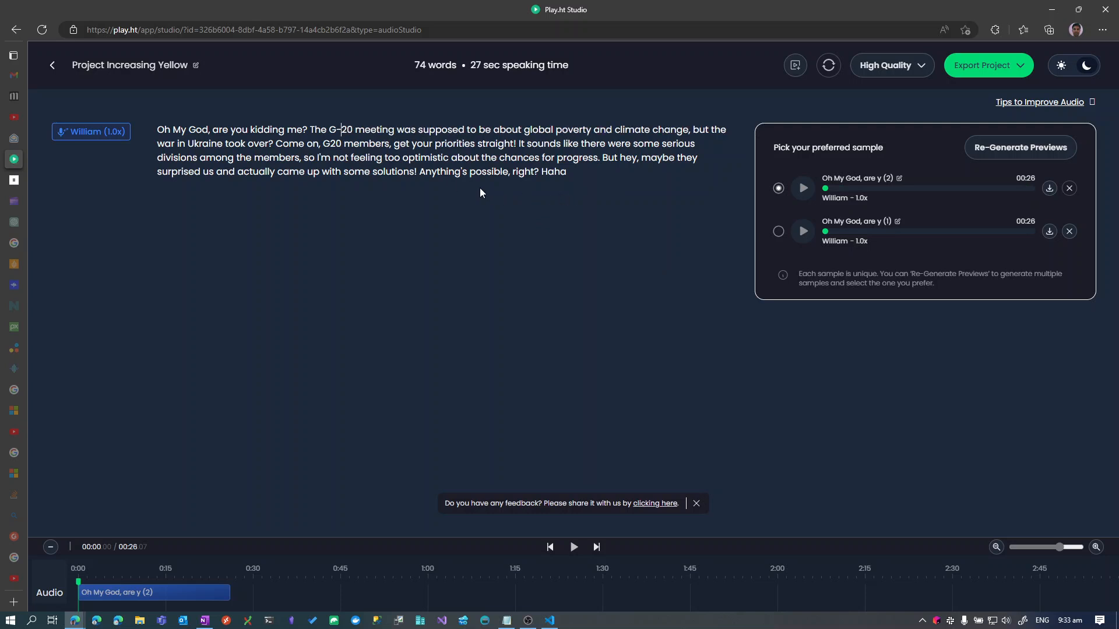
pyautogui.moveTo(1020, 146)
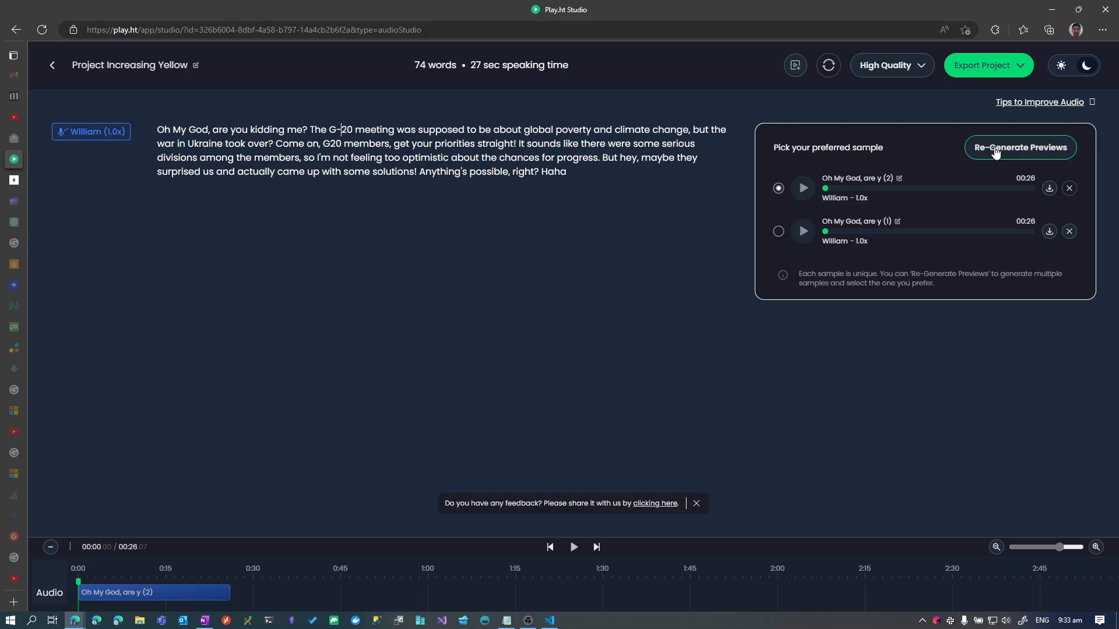
# Regenerate the William previews from the edited G-20 text and select new sample (3)
pyautogui.click(1021, 146)
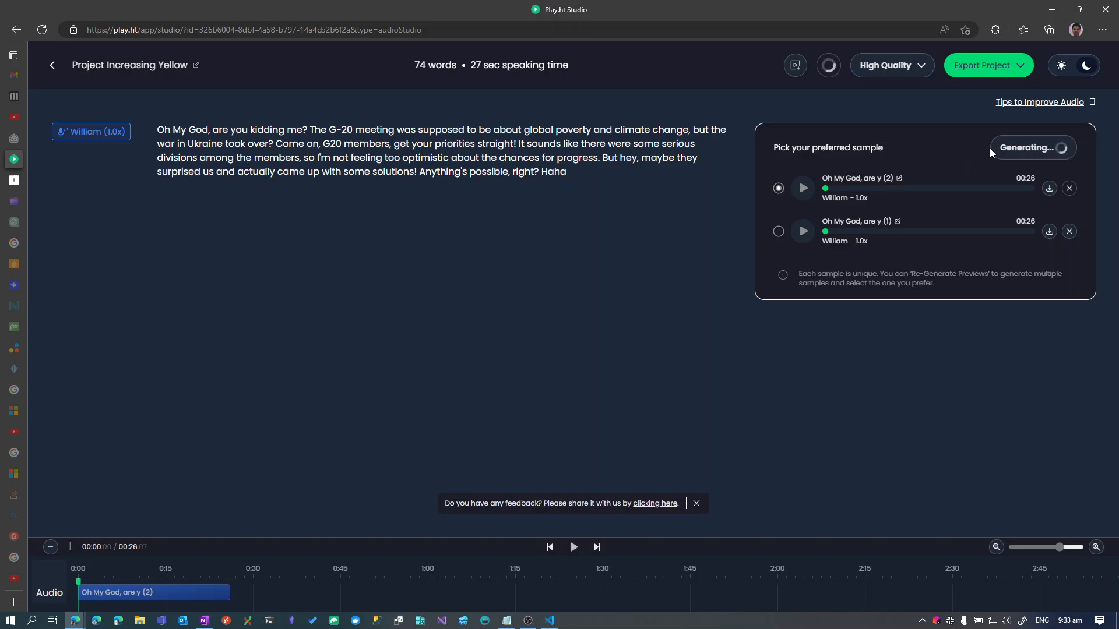
pyautogui.click(1020, 147)
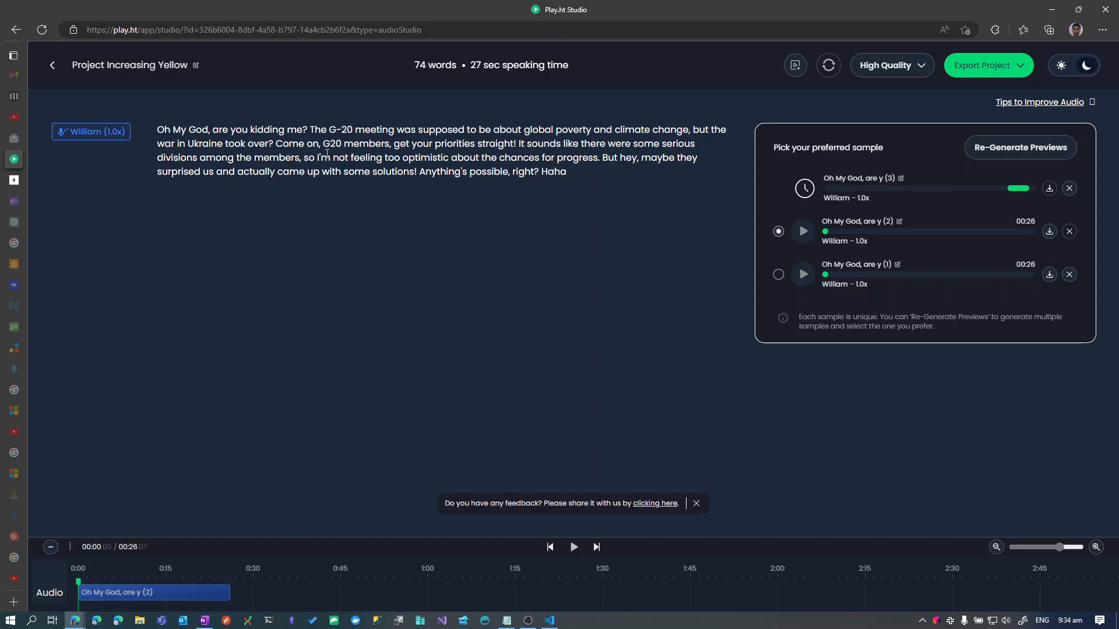
pyautogui.moveTo(402, 232)
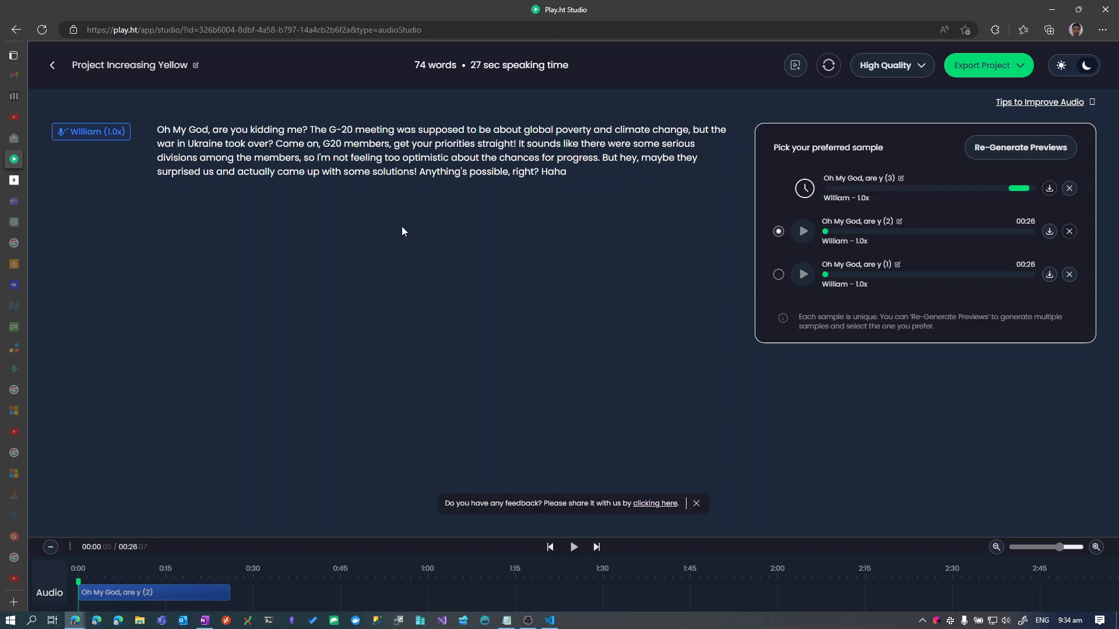
pyautogui.moveTo(384, 229)
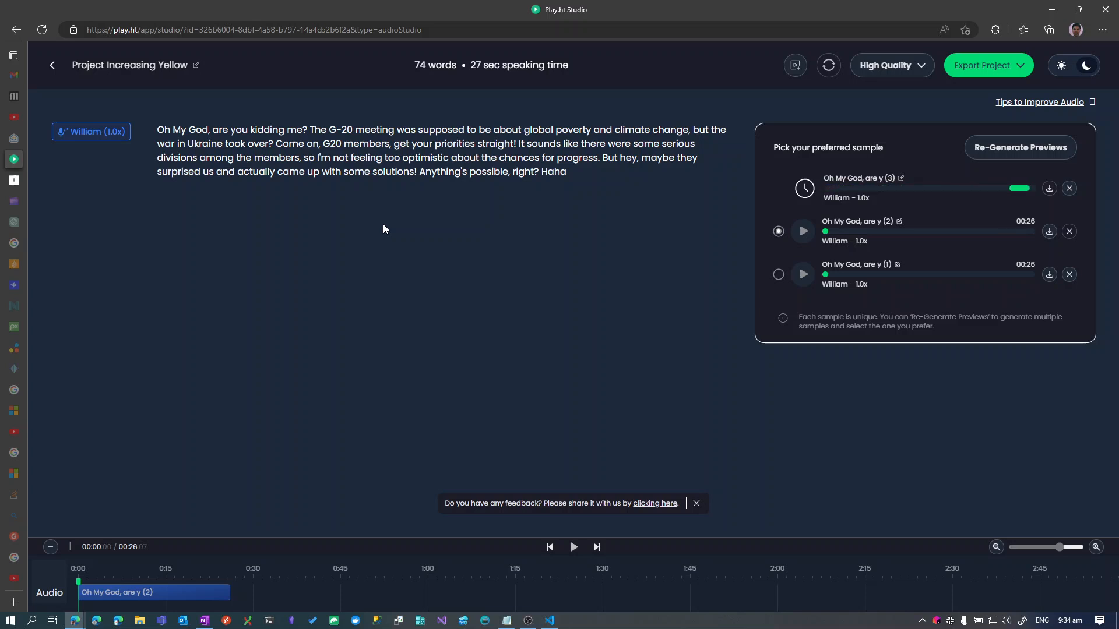
pyautogui.click(778, 188)
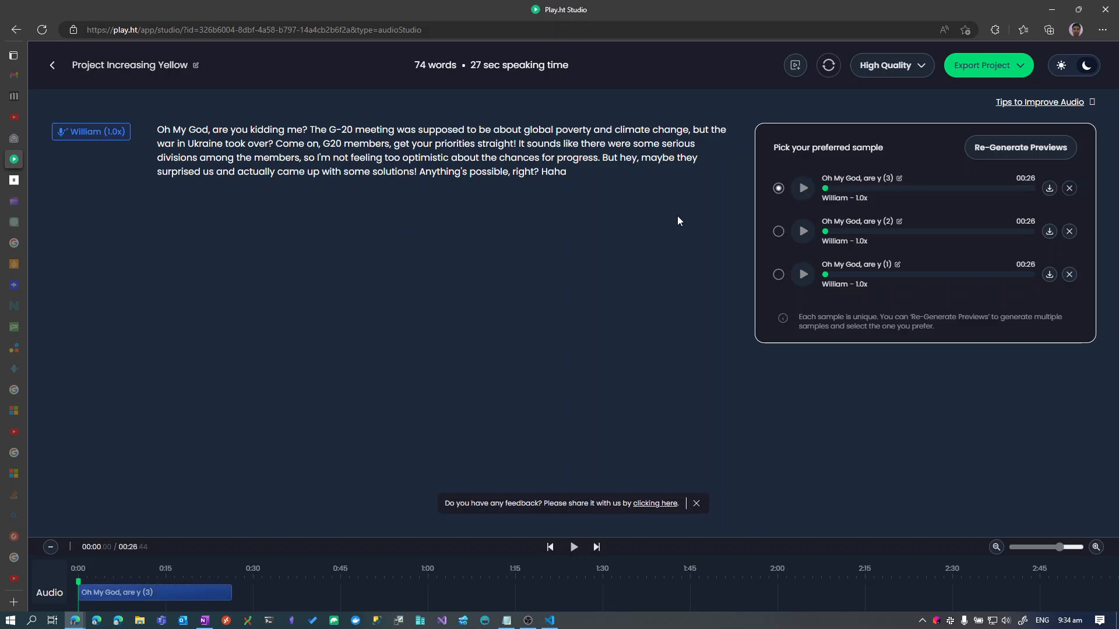
pyautogui.moveTo(802, 188)
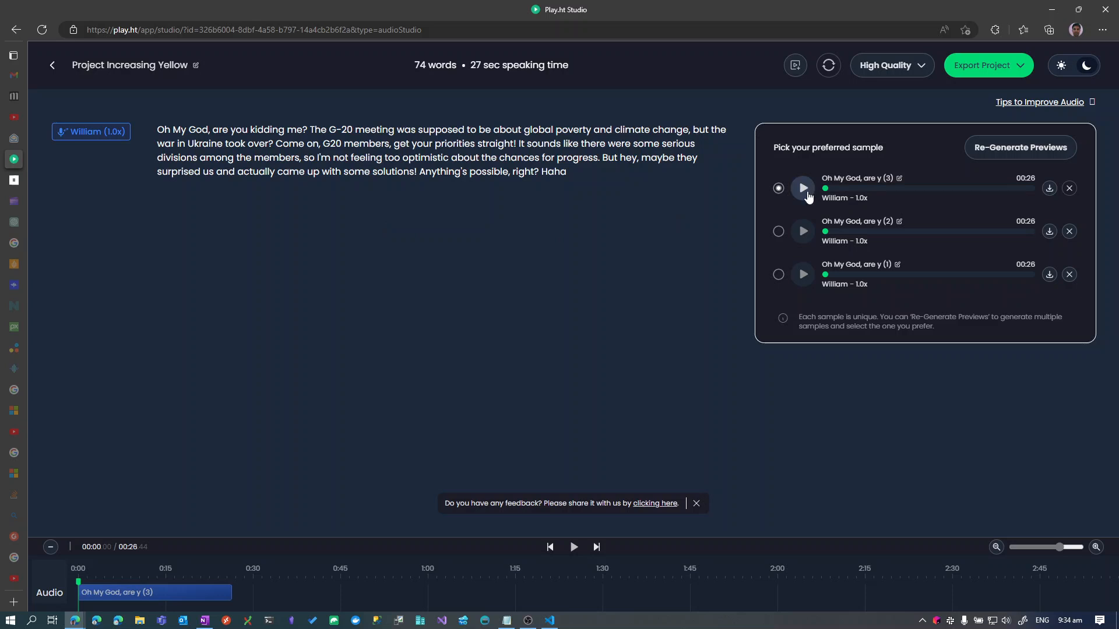
pyautogui.click(802, 188)
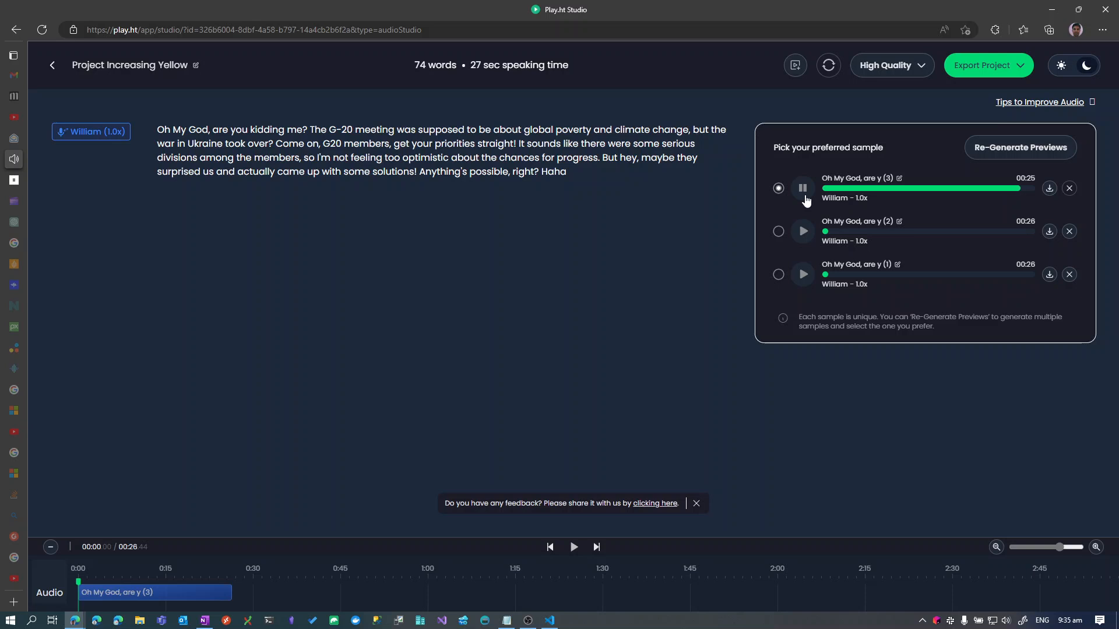
pyautogui.click(802, 188)
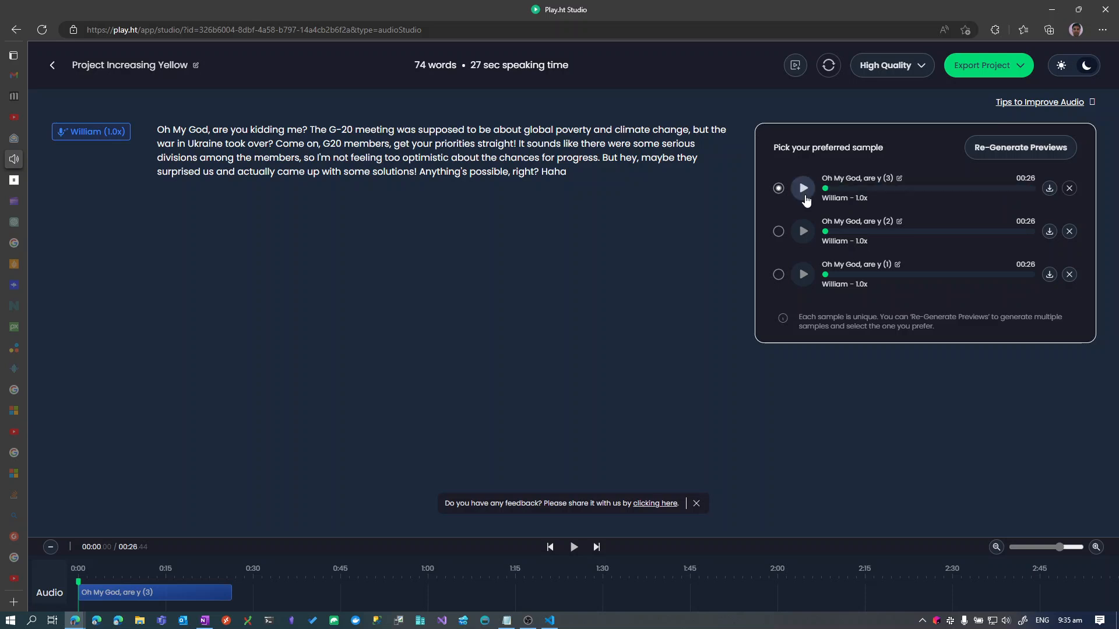
pyautogui.moveTo(524, 217)
pyautogui.write('-')
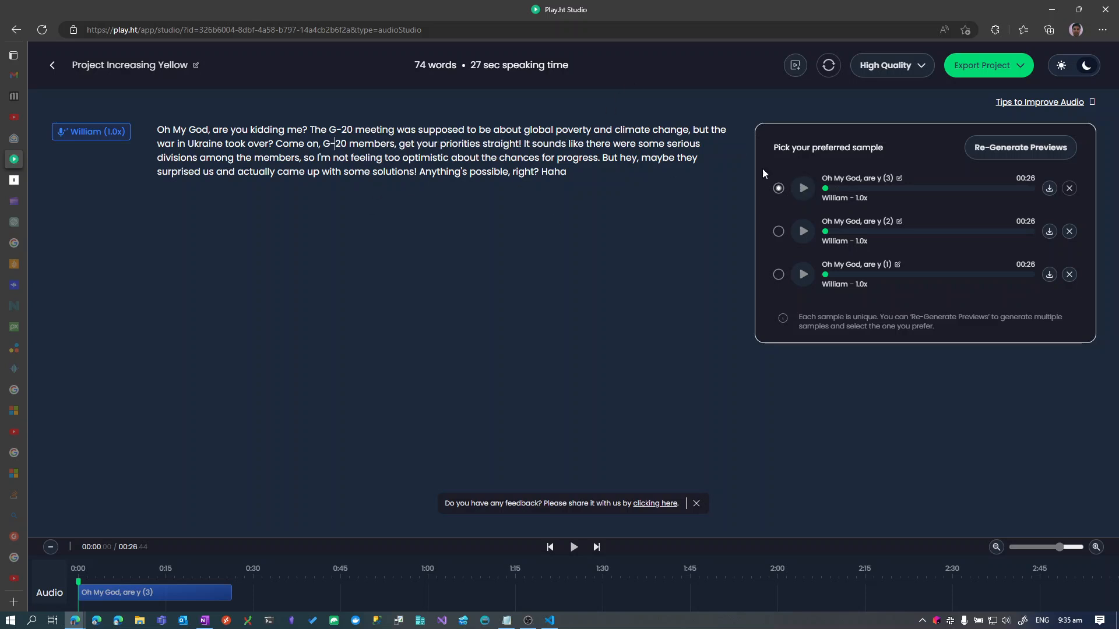
pyautogui.moveTo(629, 190)
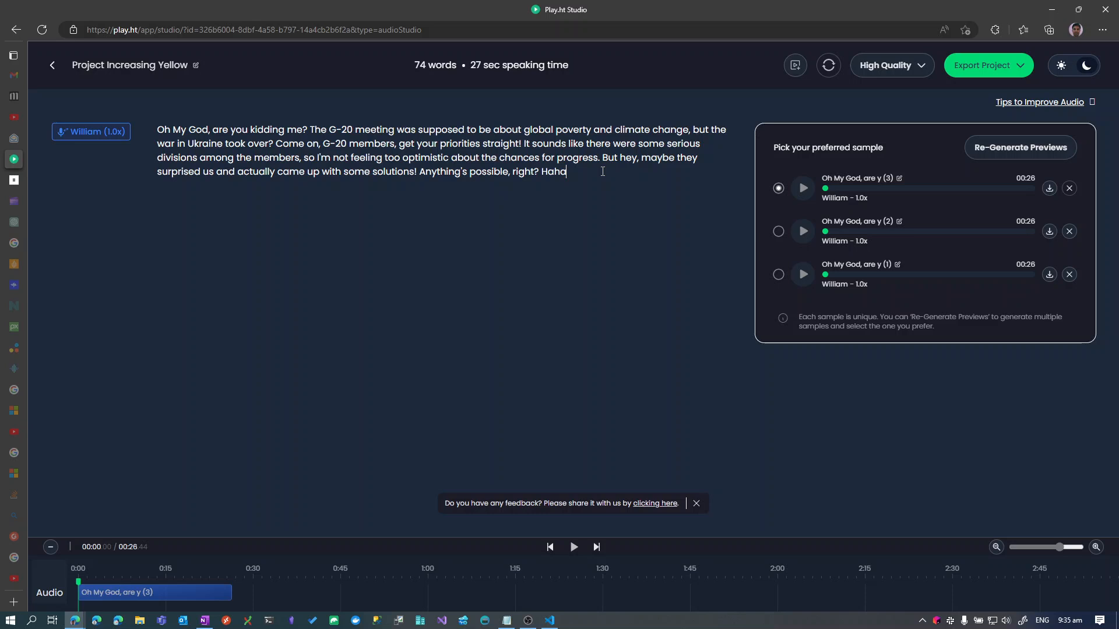
pyautogui.moveTo(91, 131)
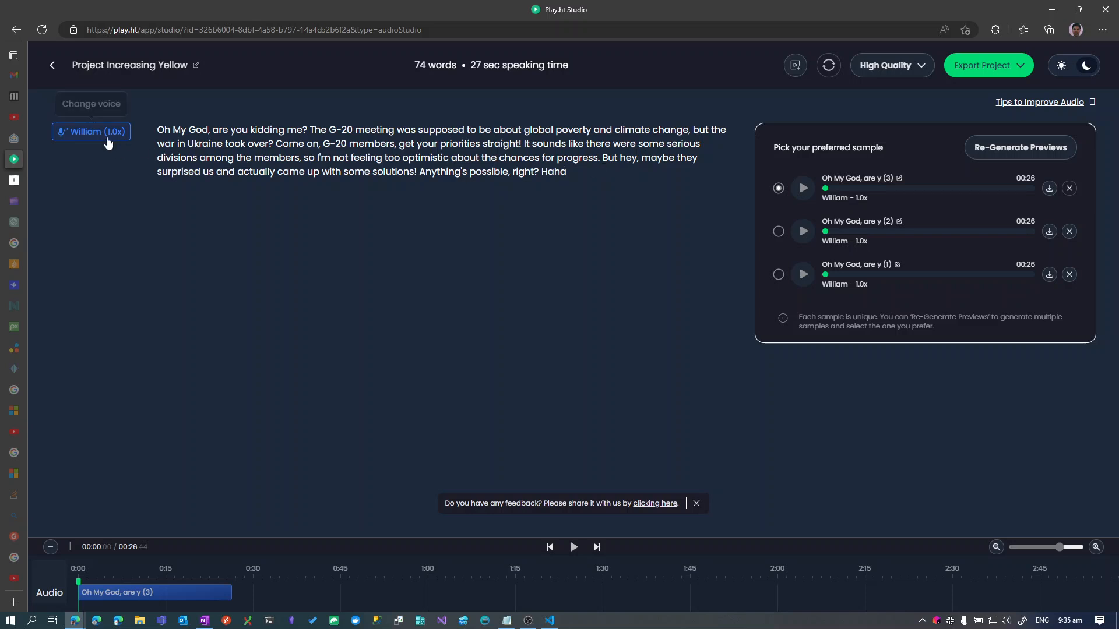
# Open the Change voice dialog from the William (1.0x) voice tag
pyautogui.click(91, 131)
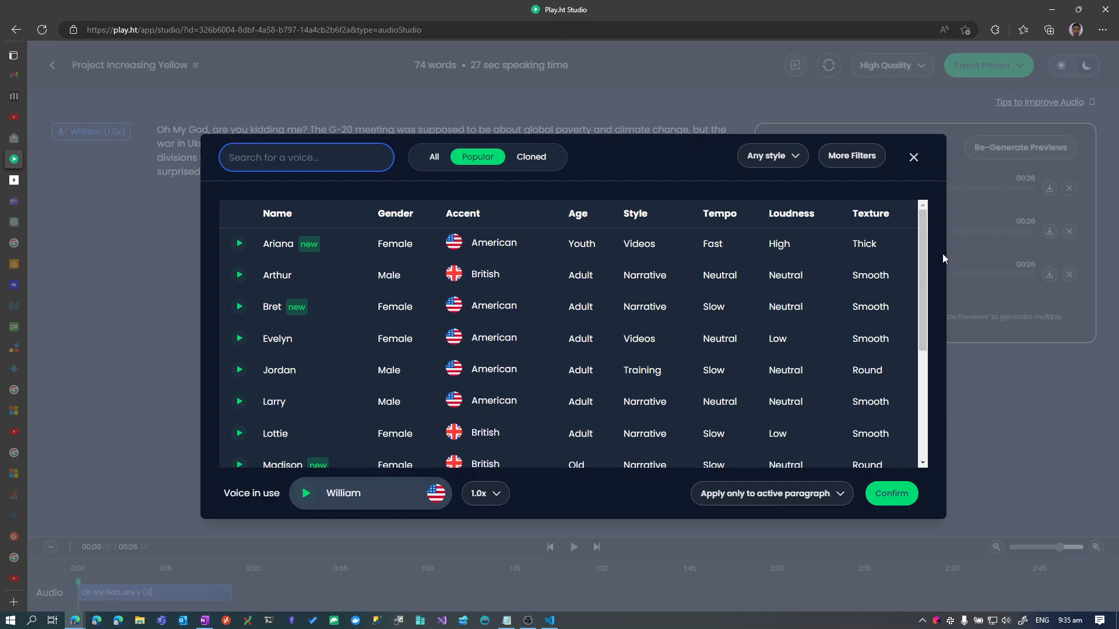
pyautogui.moveTo(919, 157)
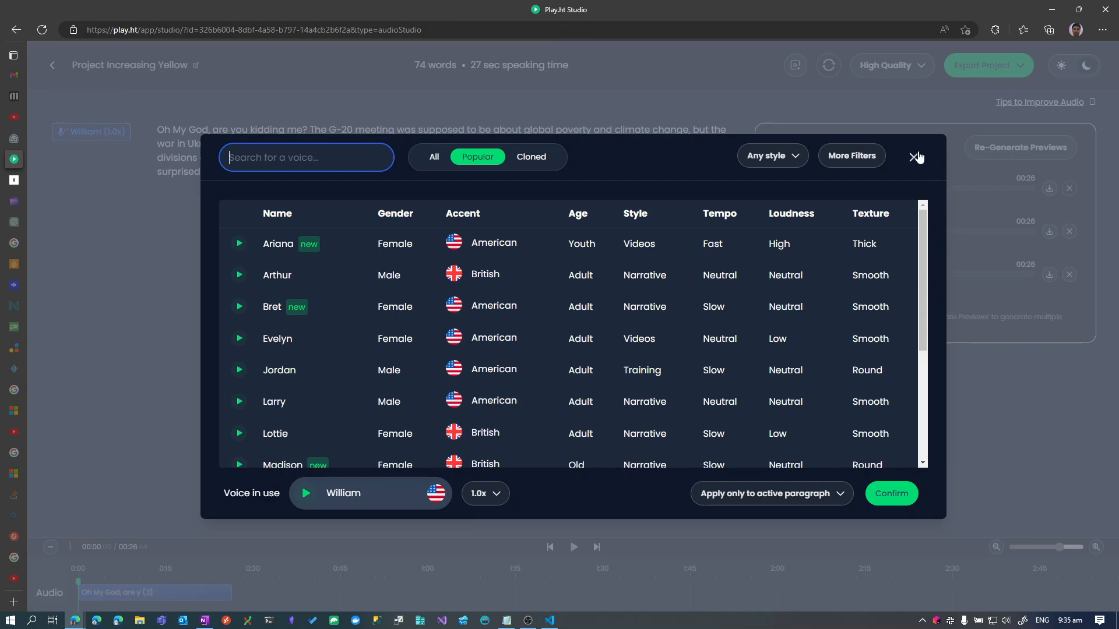